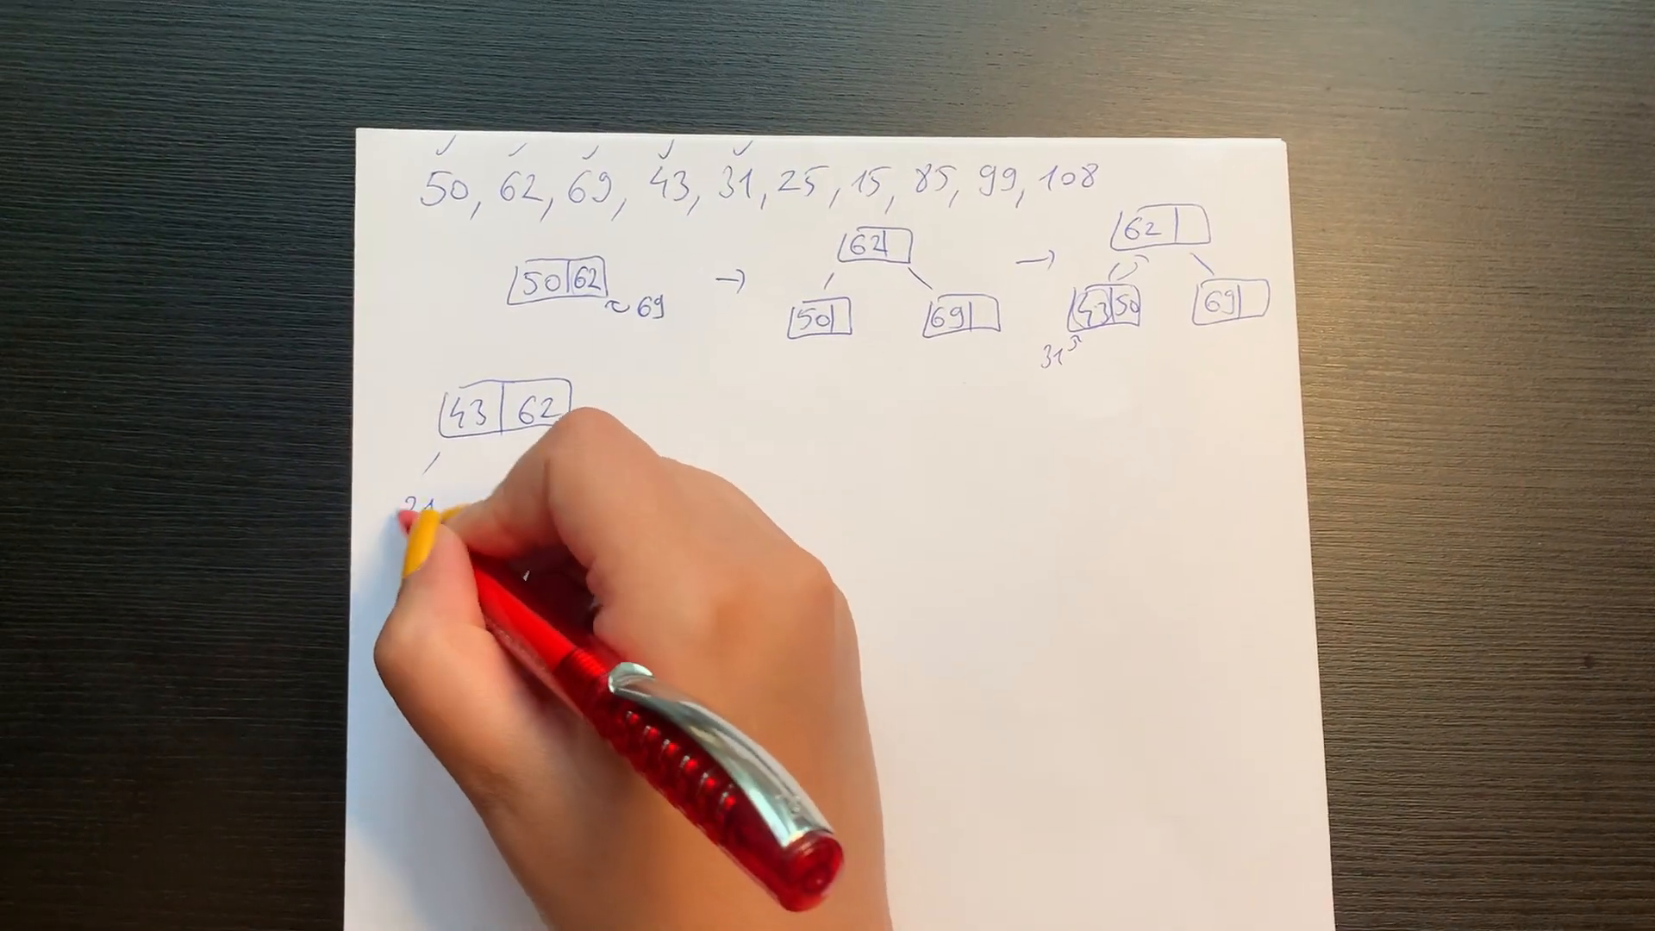
text(31)
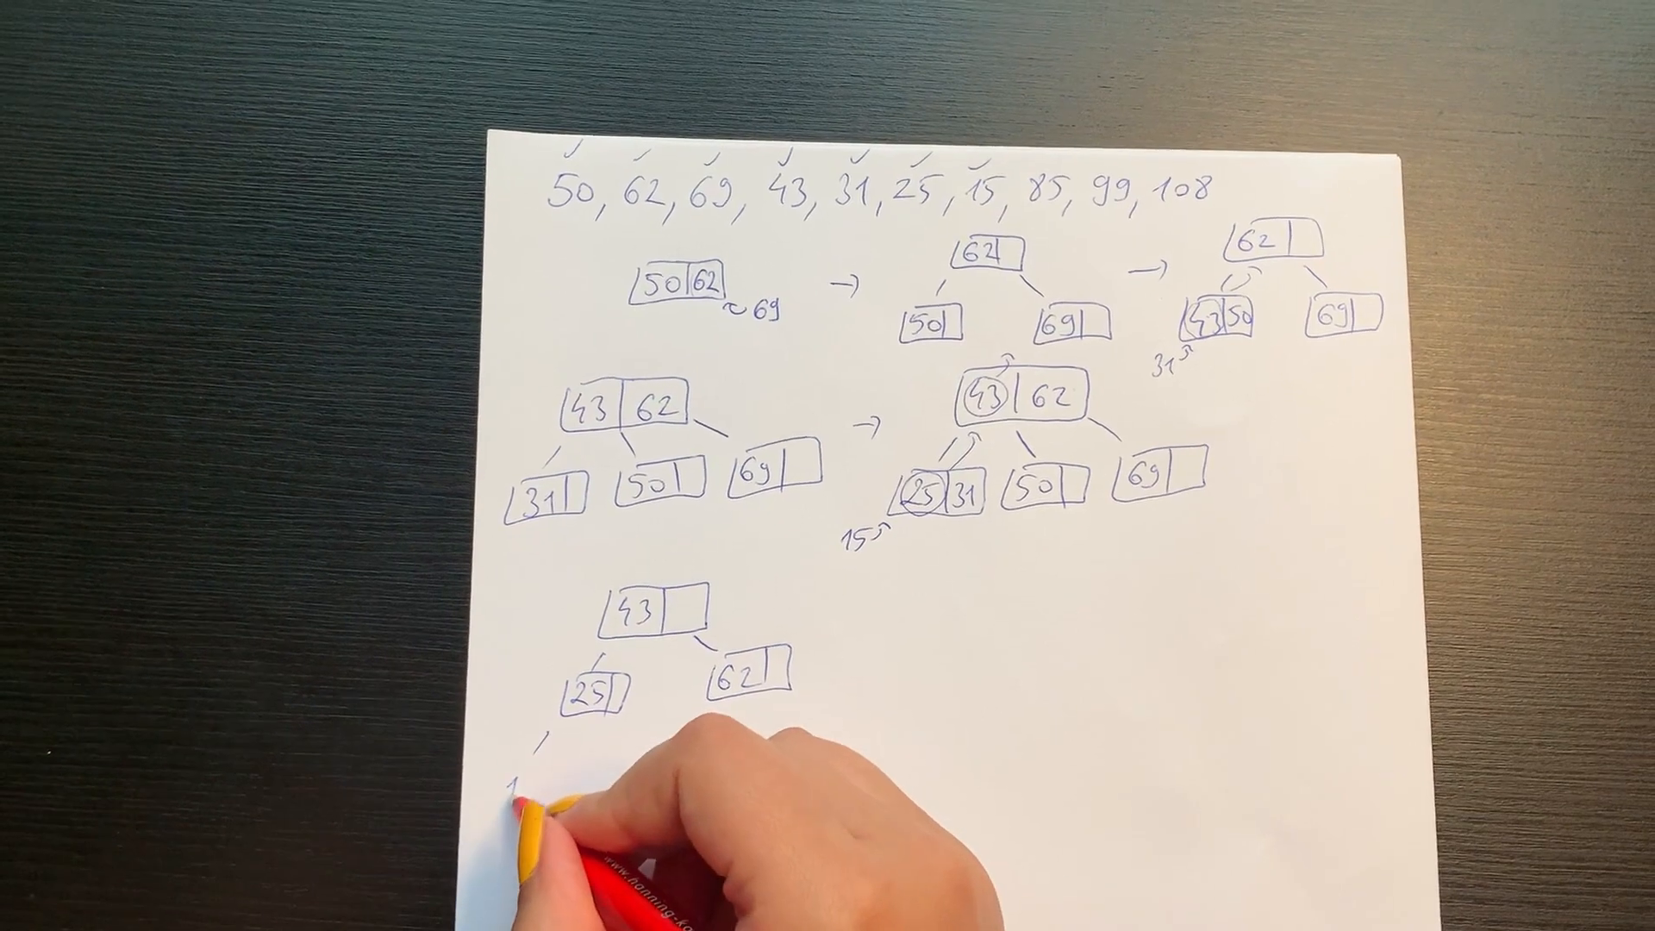
text(15)
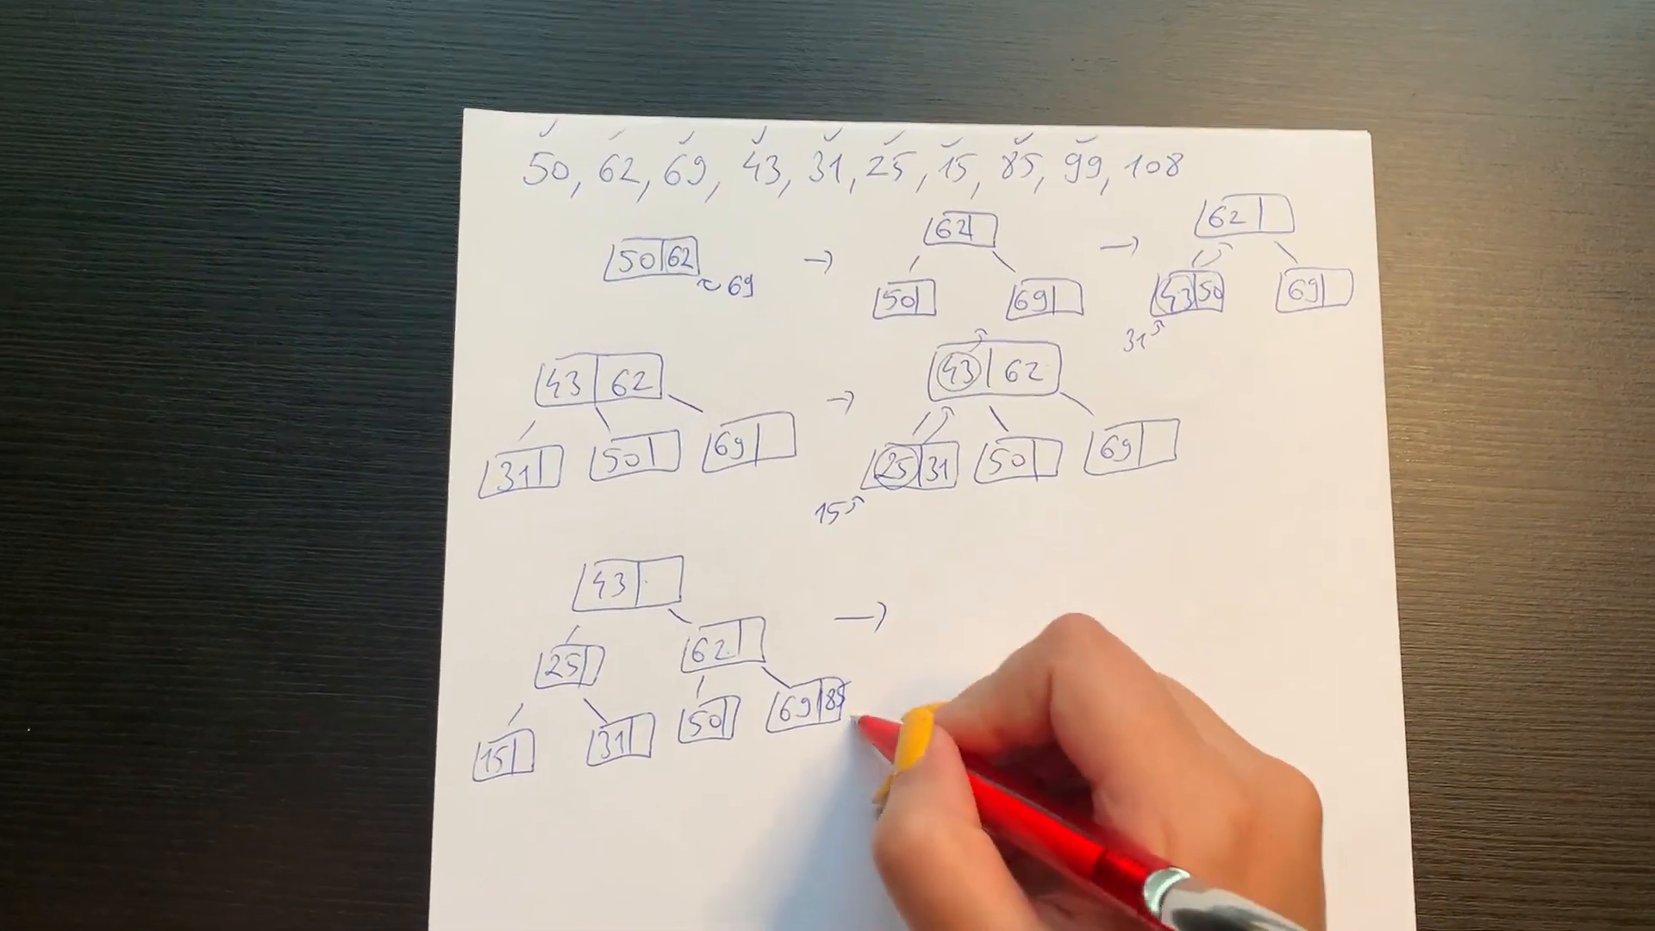
text(99)
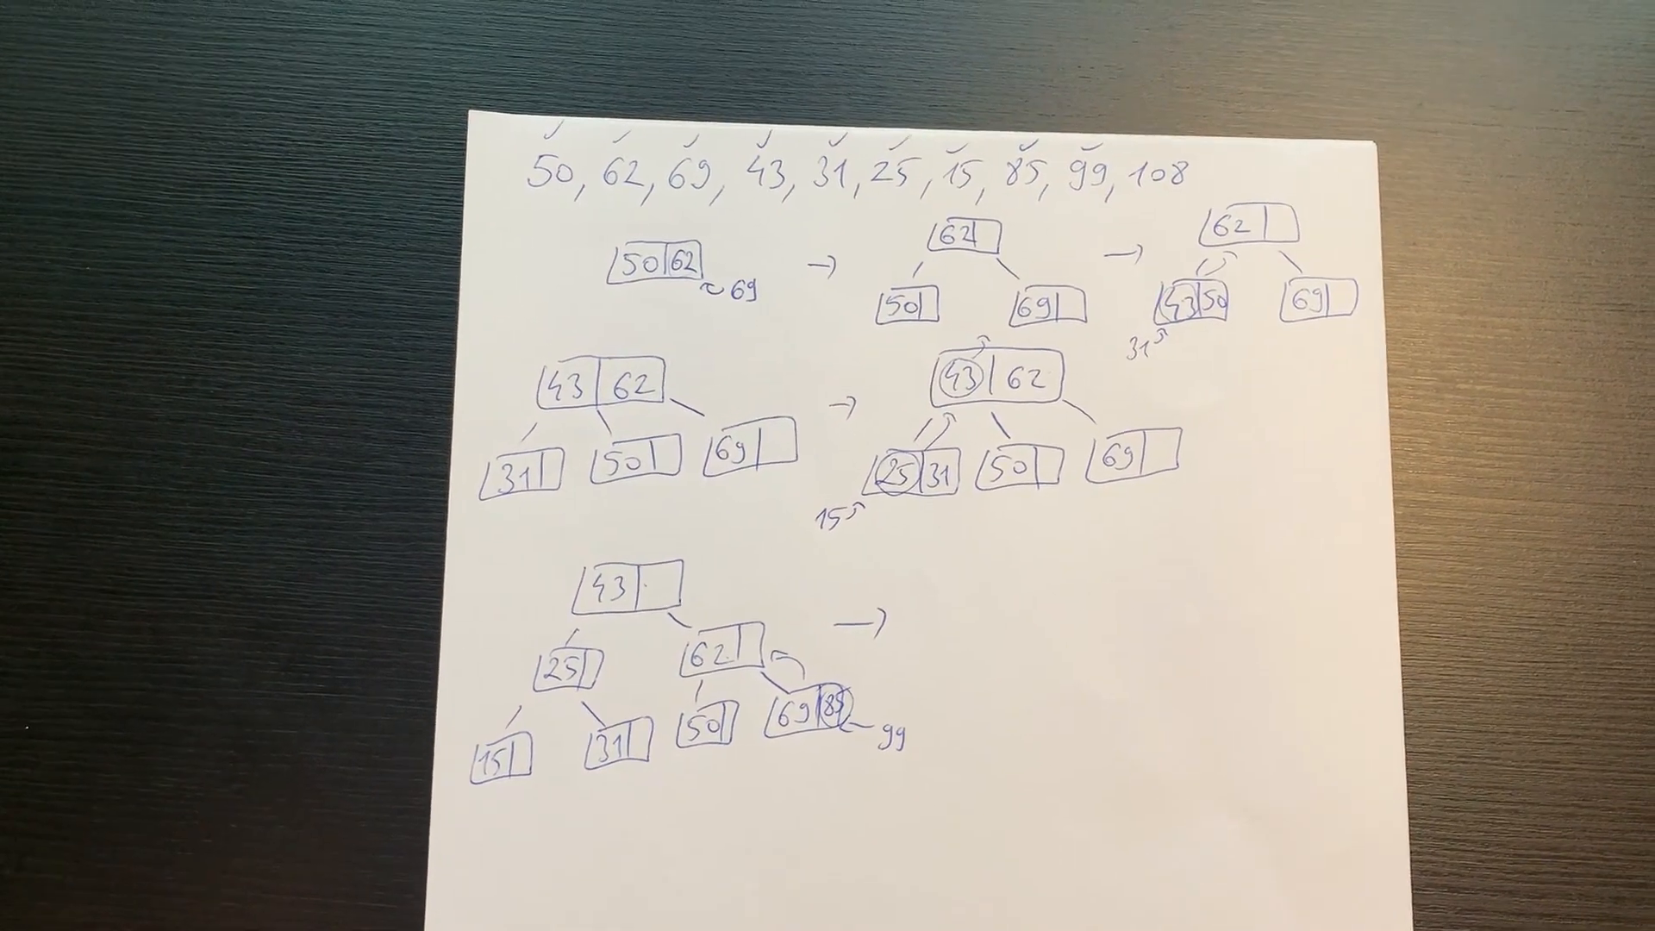
text(43)
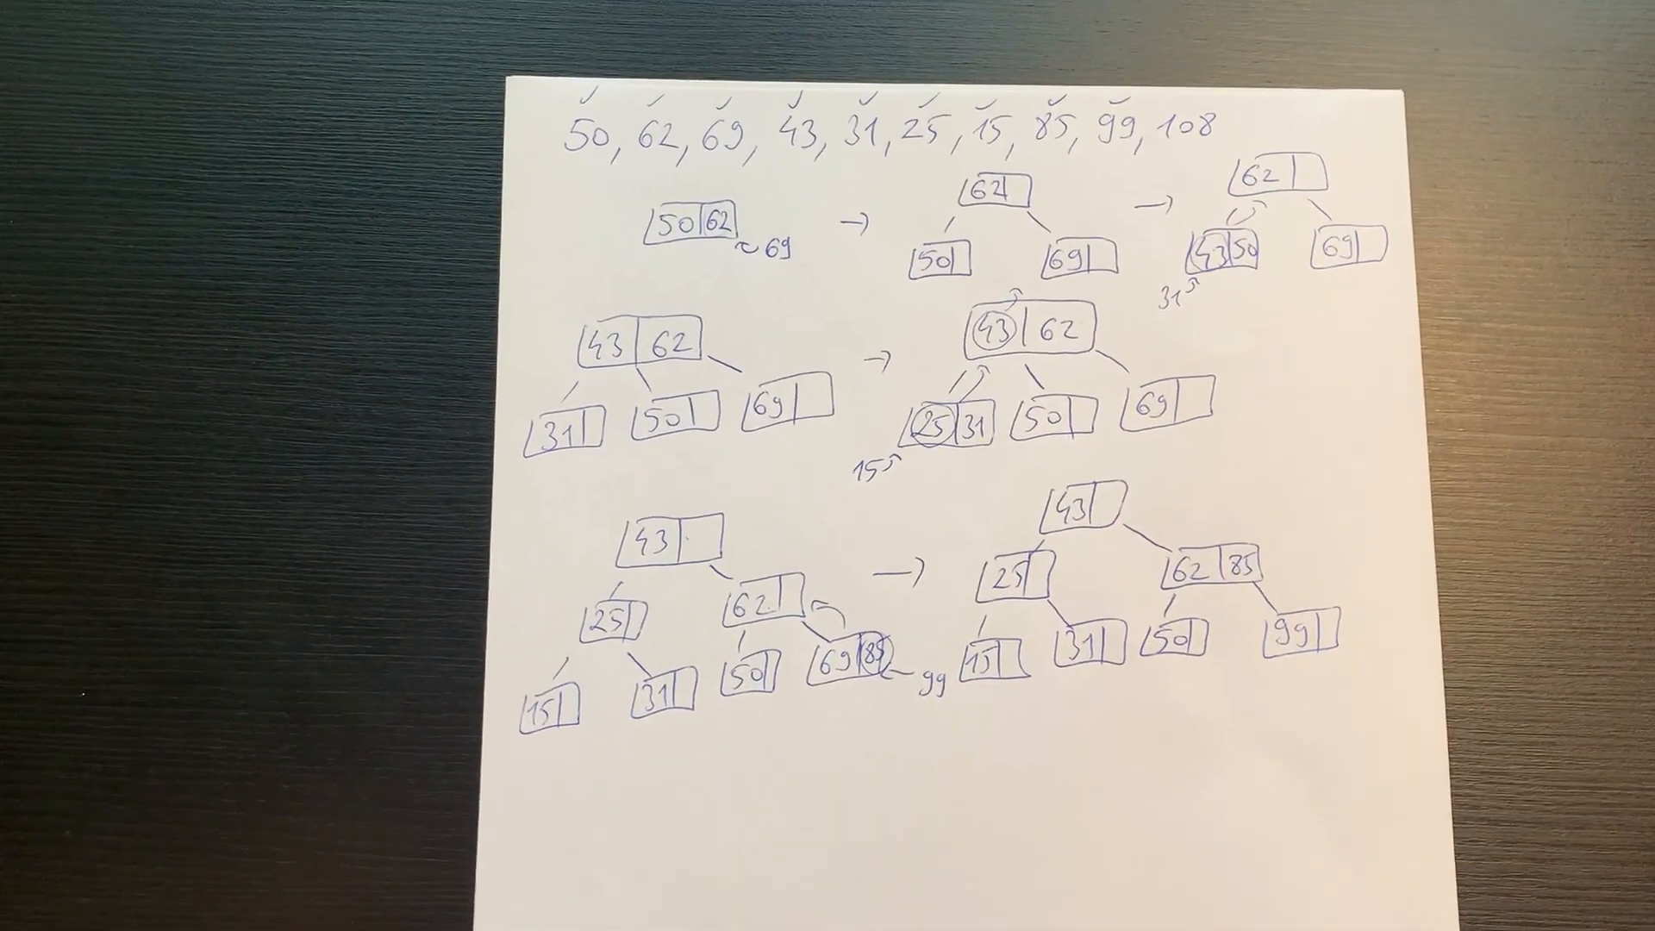
mouse_move(1097, 507)
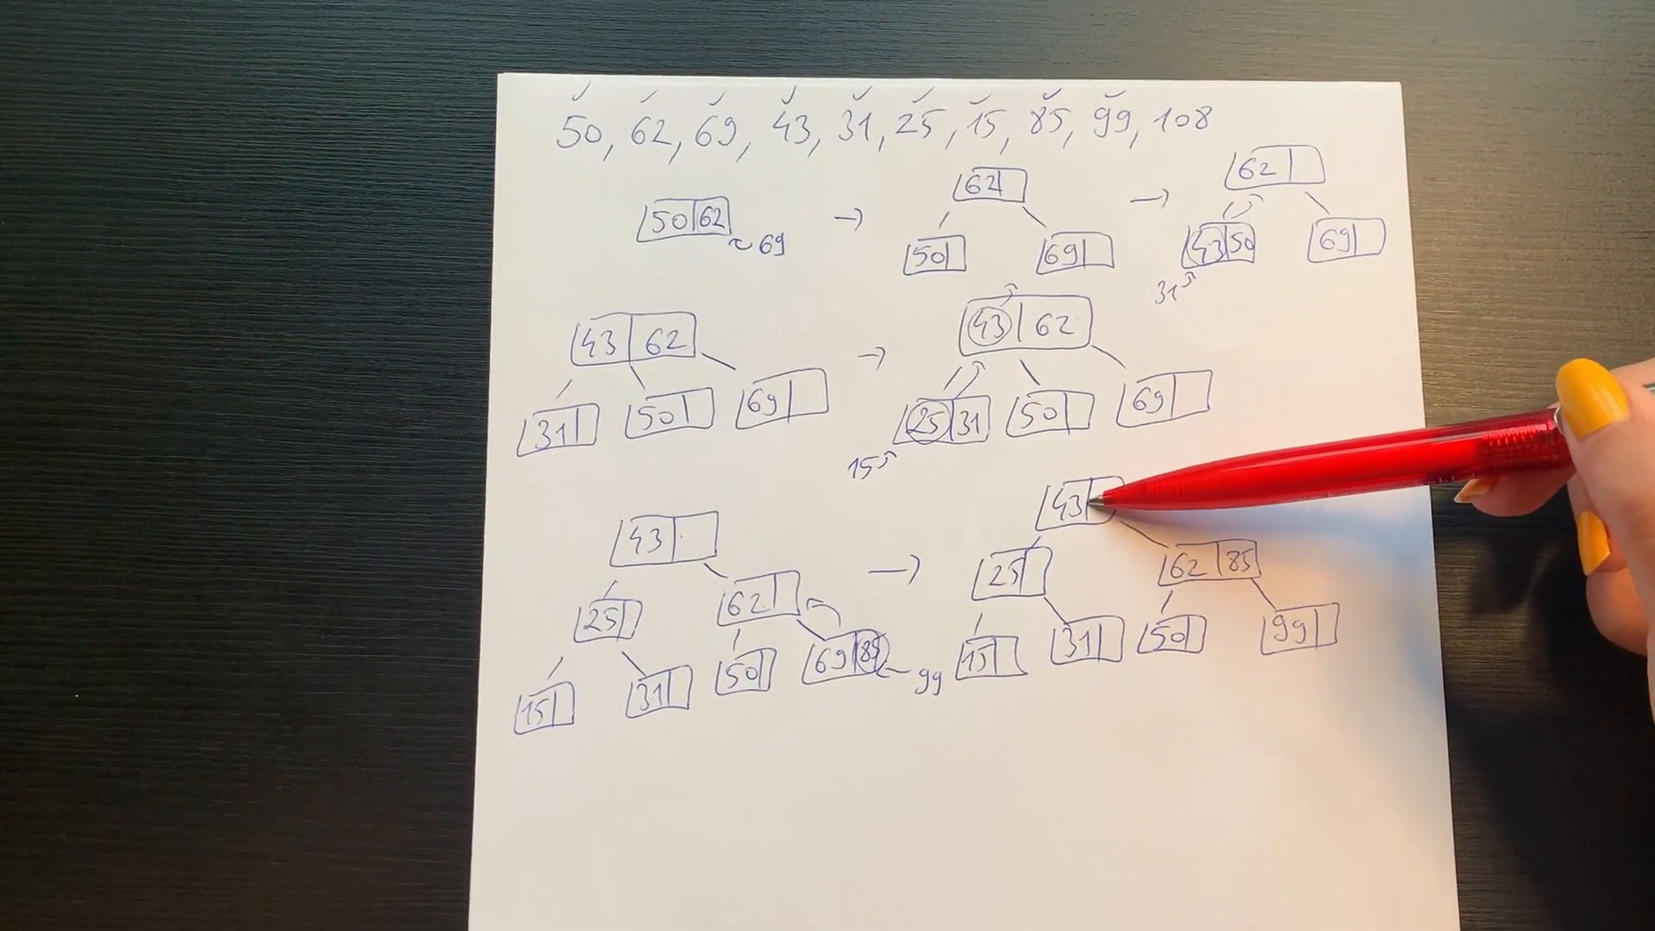